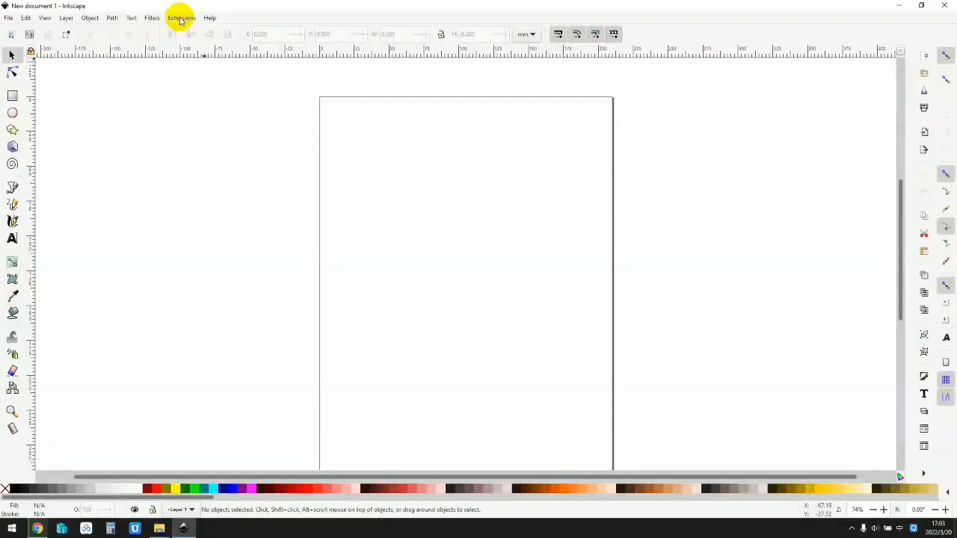
Launch the iDraw 2.0 Control dialog from the Extensions menu.
{"action": "left_click", "coordinate": [182, 17]}
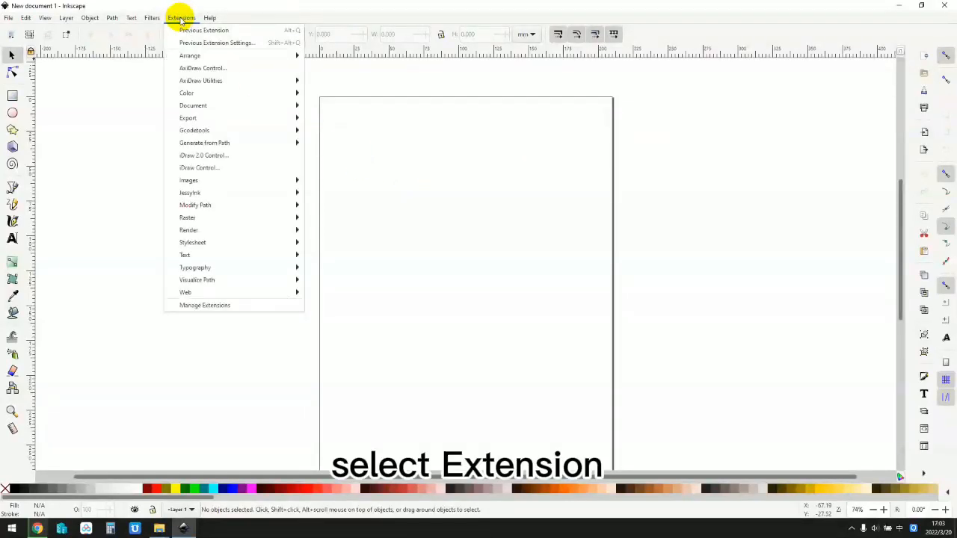
{"action": "mouse_move", "coordinate": [213, 117]}
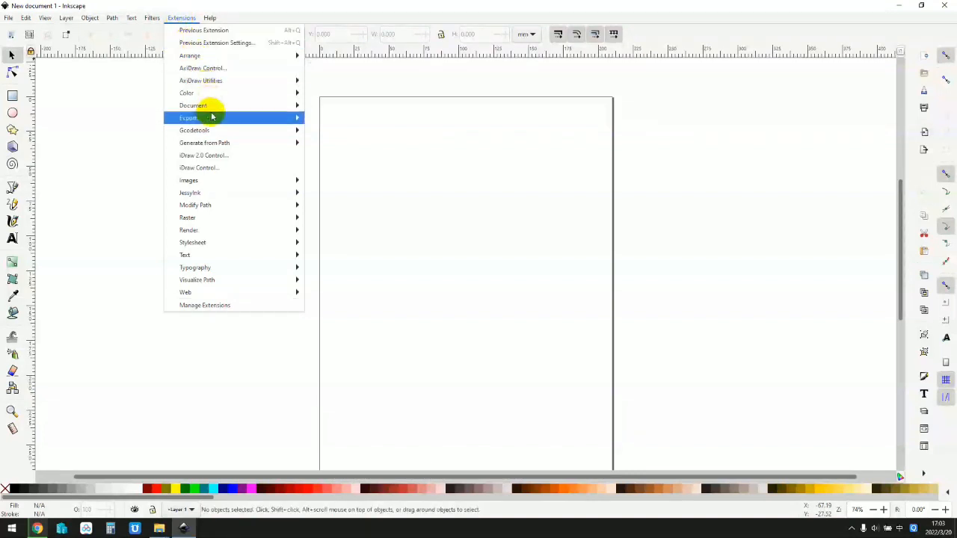
{"action": "mouse_move", "coordinate": [221, 155]}
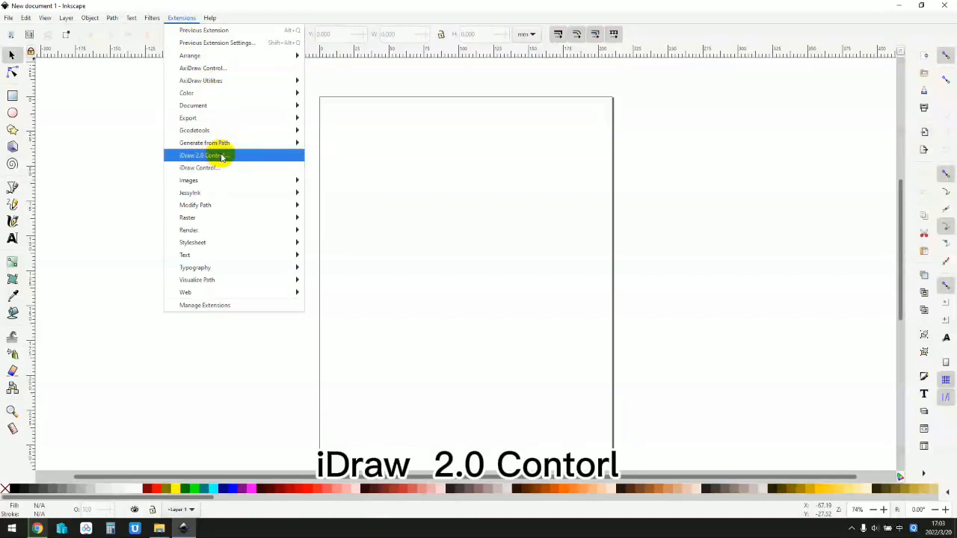
{"action": "left_click", "coordinate": [201, 156]}
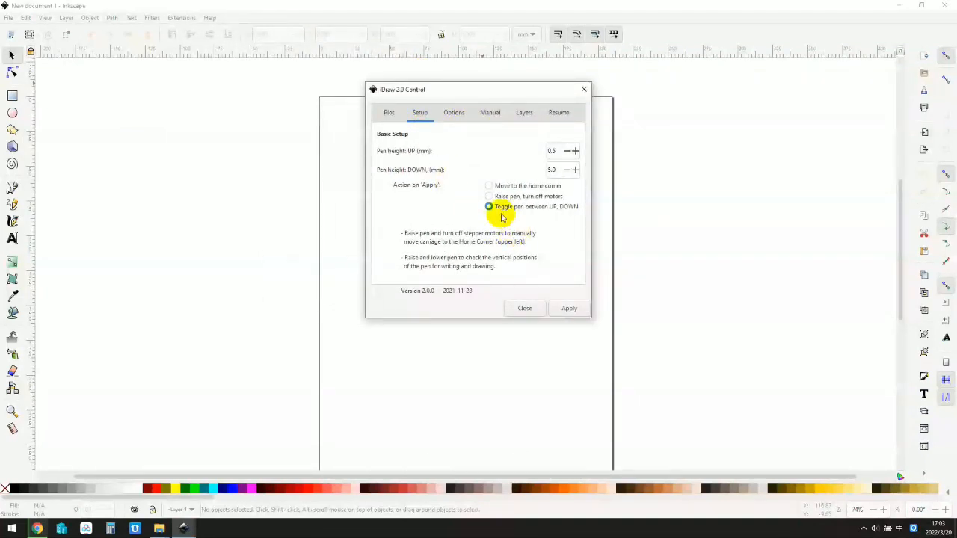
Choose 'Toggle pen between UP, DOWN' and apply it repeatedly to lower and raise the pen.
{"action": "left_click", "coordinate": [487, 206]}
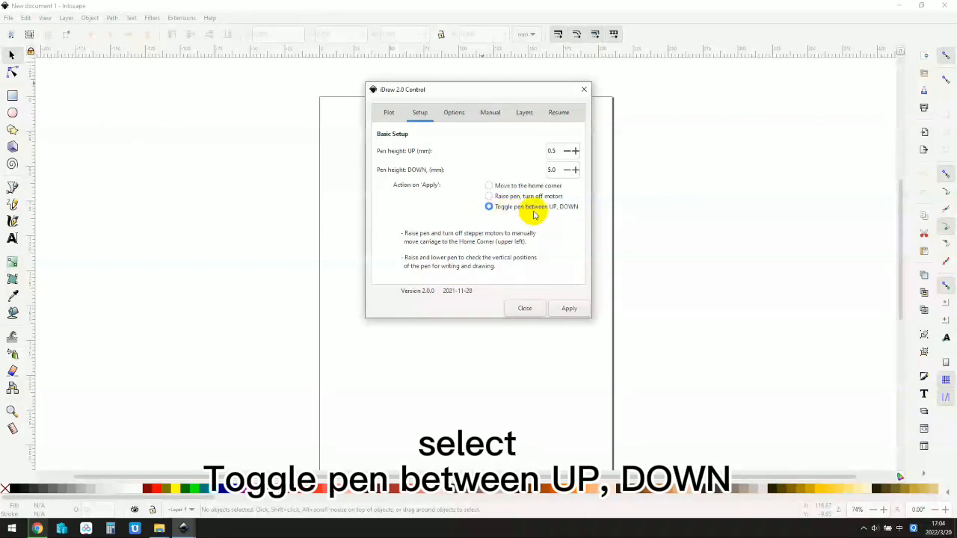
{"action": "mouse_move", "coordinate": [538, 274]}
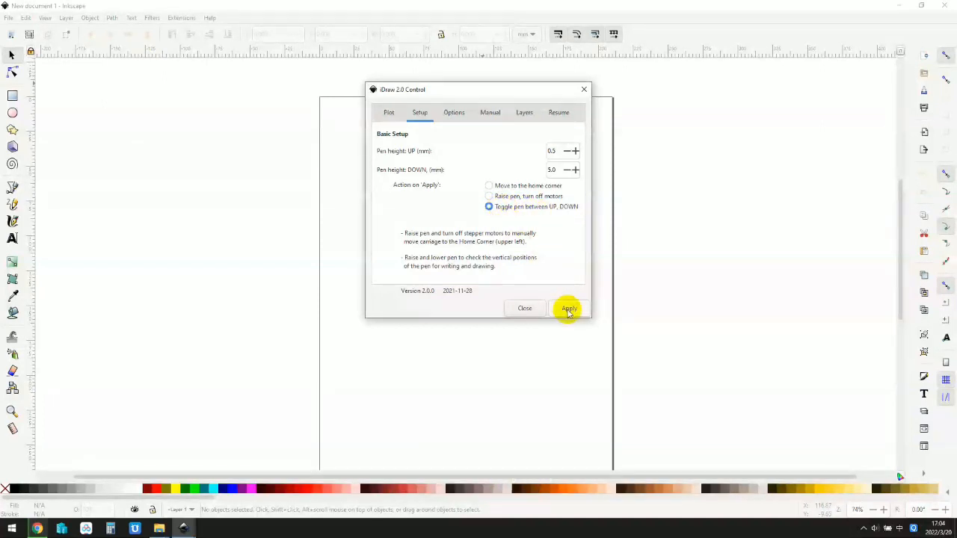
{"action": "left_click", "coordinate": [568, 308]}
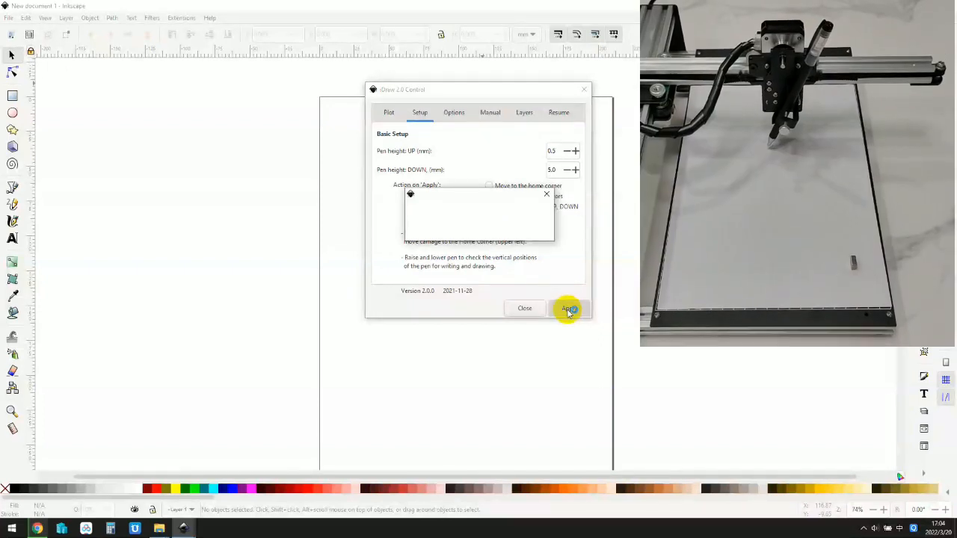
{"action": "left_click", "coordinate": [568, 308]}
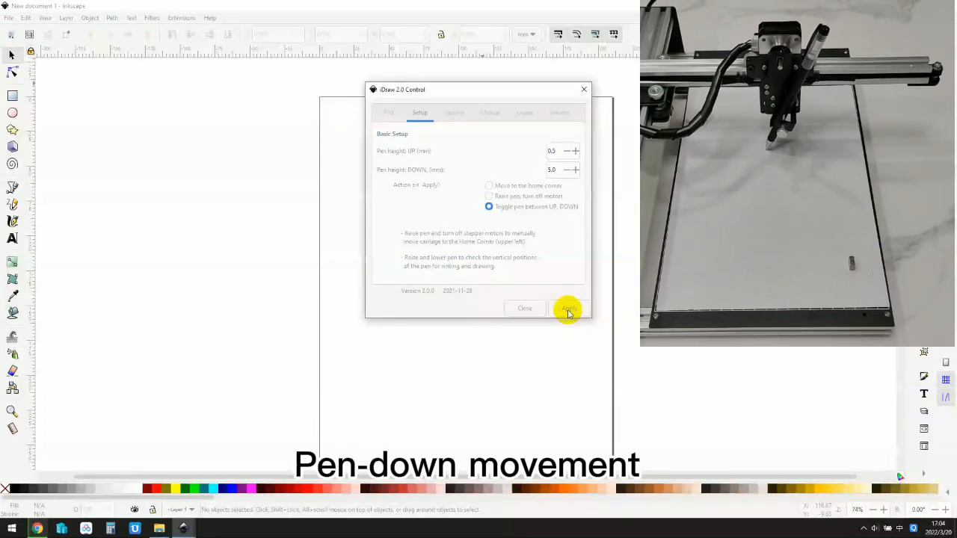
{"action": "left_click", "coordinate": [568, 308]}
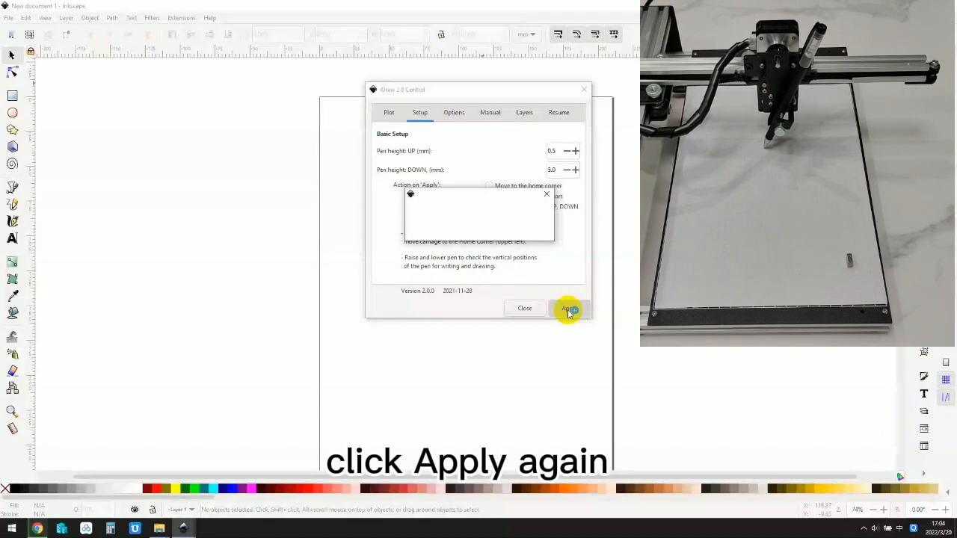
{"action": "left_click", "coordinate": [569, 308]}
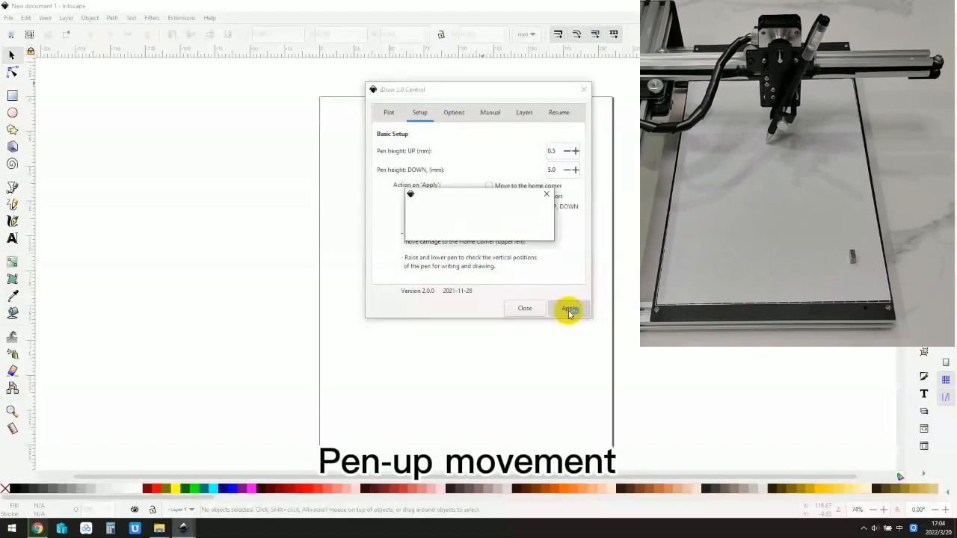
{"action": "left_click", "coordinate": [569, 308]}
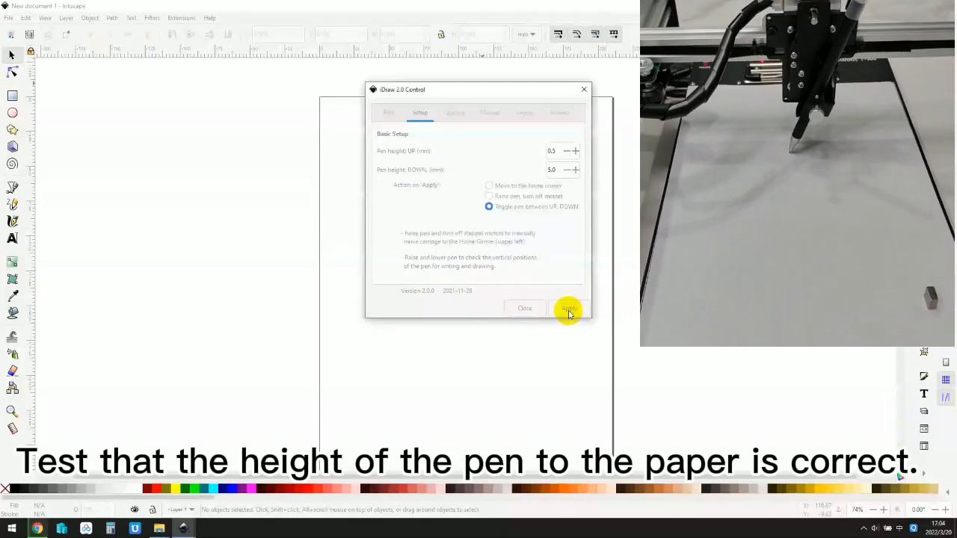
{"action": "left_click", "coordinate": [569, 308]}
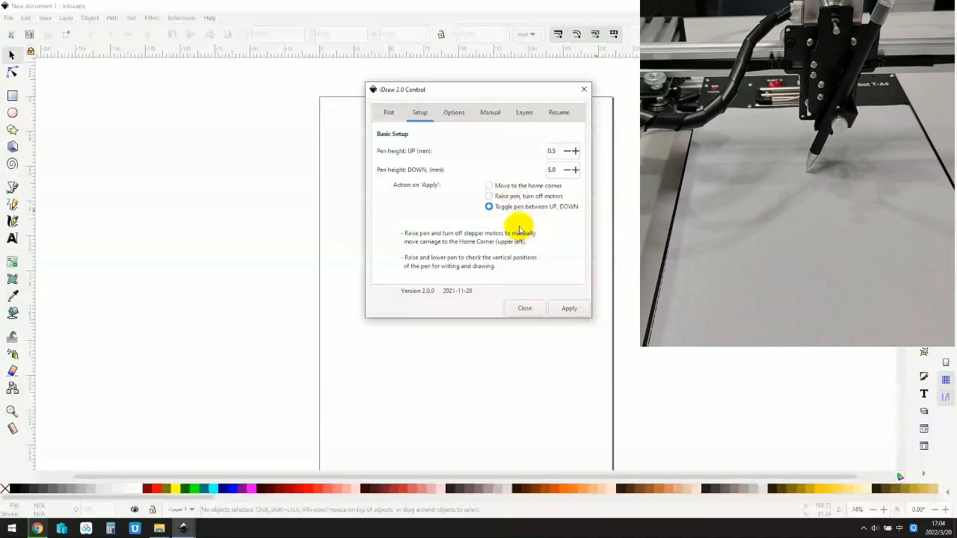
Choose 'Move to the Home corner', apply it, then close the control dialog.
{"action": "left_click", "coordinate": [489, 185]}
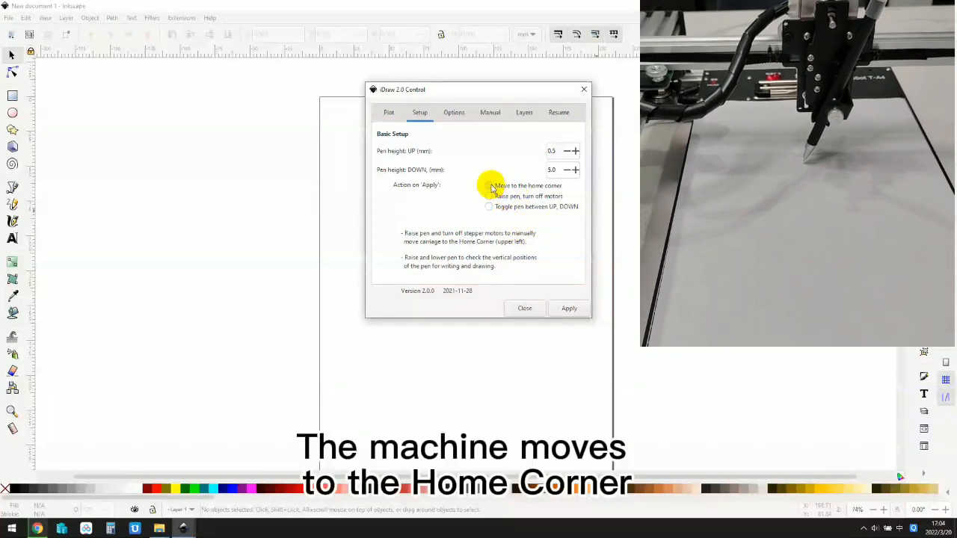
{"action": "left_click", "coordinate": [488, 186]}
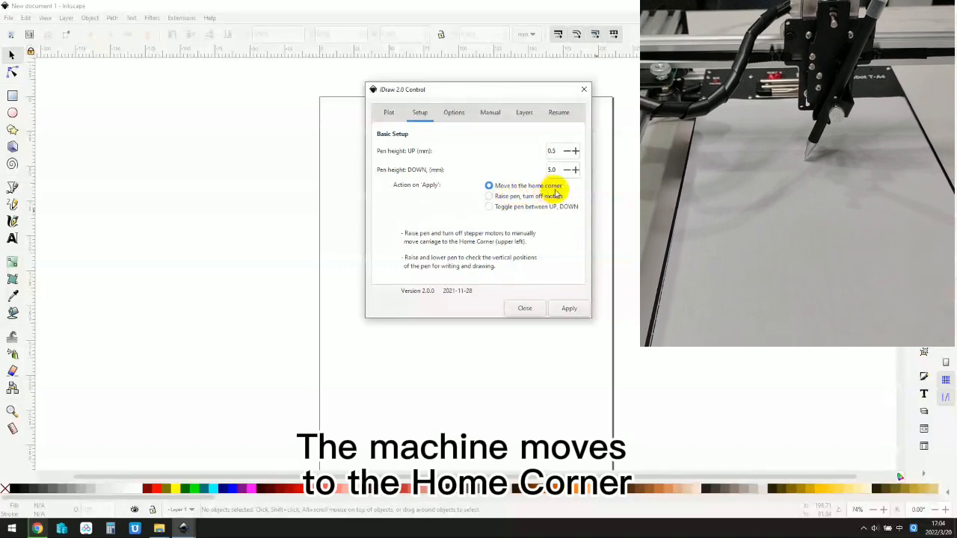
{"action": "left_click", "coordinate": [569, 308]}
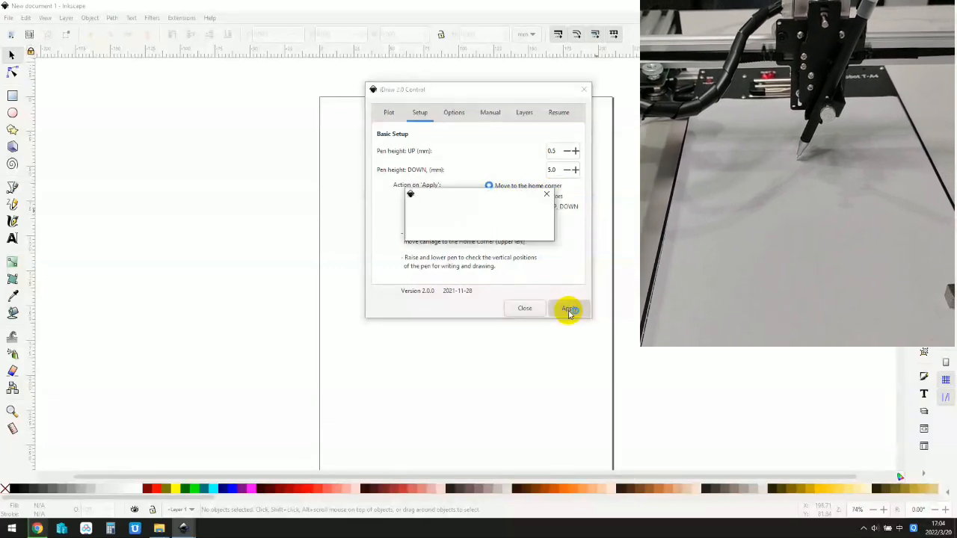
{"action": "left_click", "coordinate": [568, 308]}
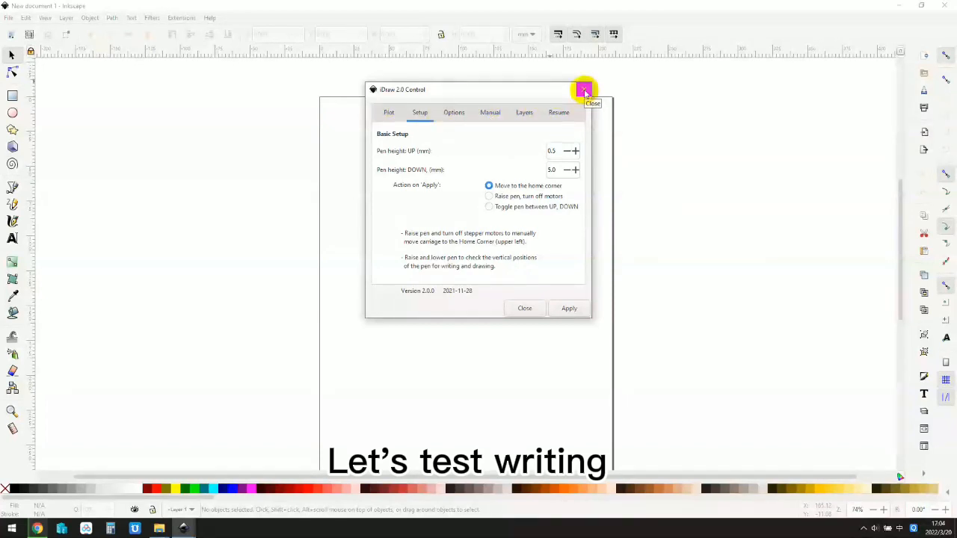
{"action": "left_click", "coordinate": [580, 91]}
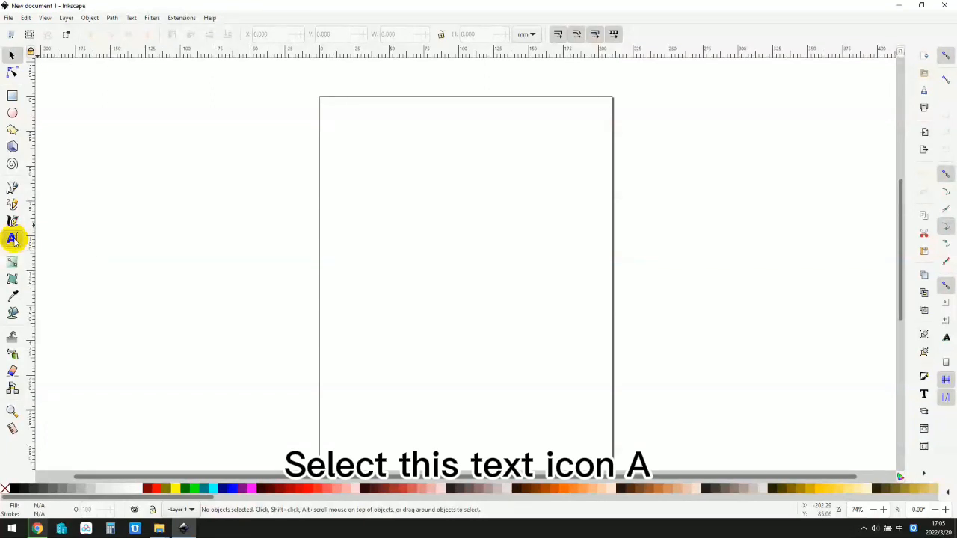
Add the text 'hello' near the top of the page with the Text tool.
{"action": "left_click", "coordinate": [12, 238]}
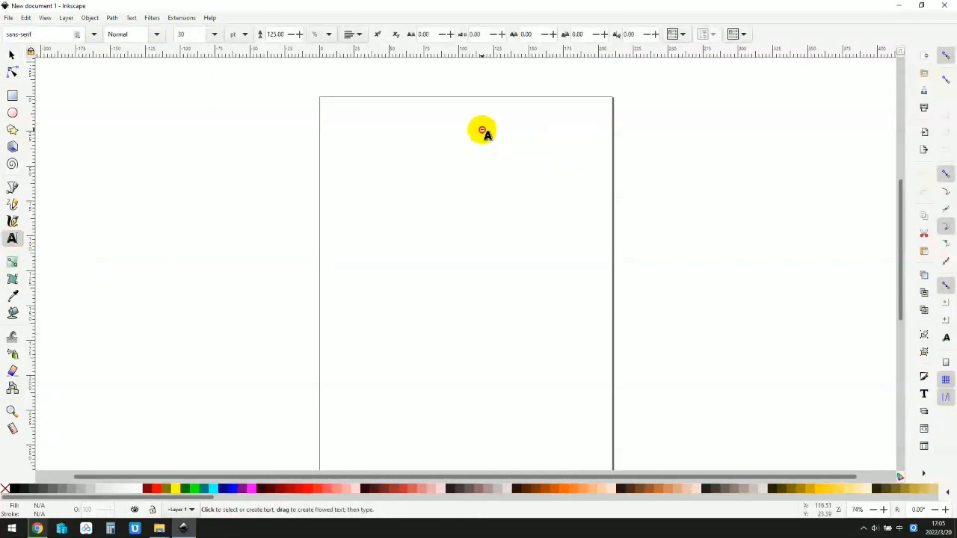
{"action": "type", "text": "he"}
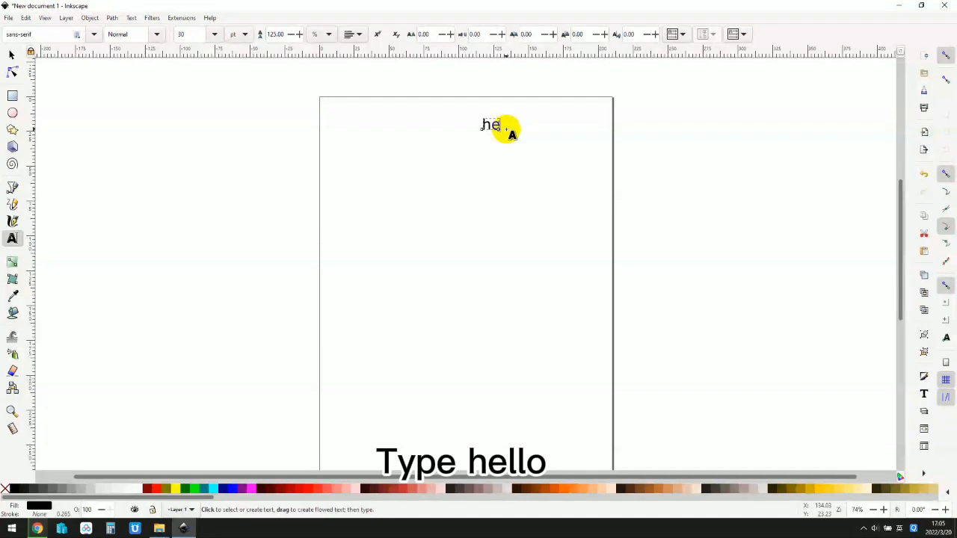
{"action": "type", "text": "llo"}
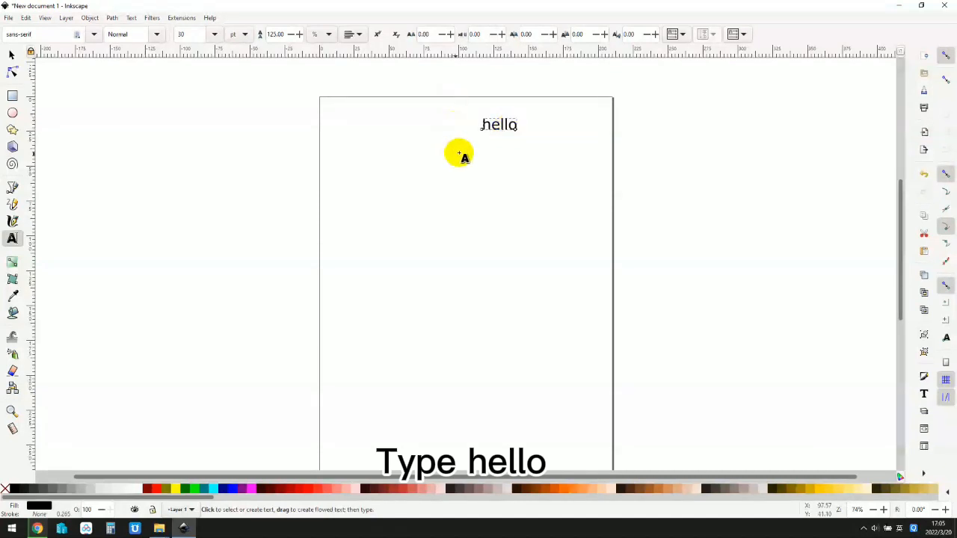
{"action": "mouse_move", "coordinate": [525, 144]}
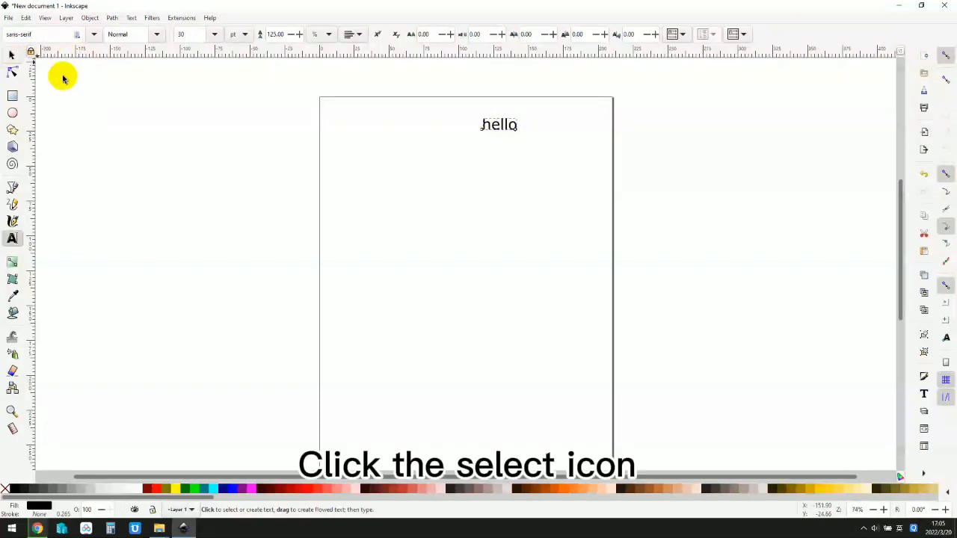
Drag the hello text to the page top and enlarge it with a corner handle.
{"action": "left_click", "coordinate": [12, 57]}
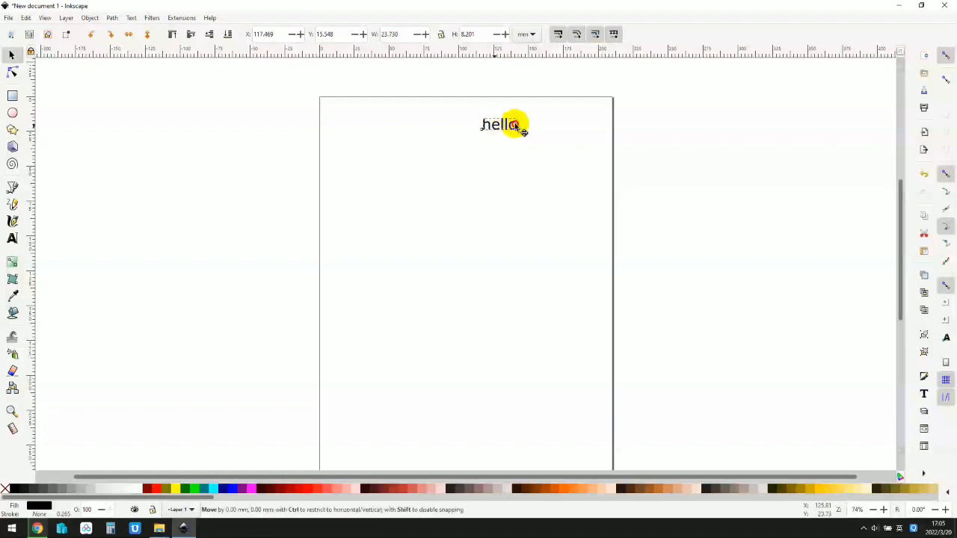
{"action": "left_click_drag", "start_coordinate": [514, 124], "coordinate": [562, 114]}
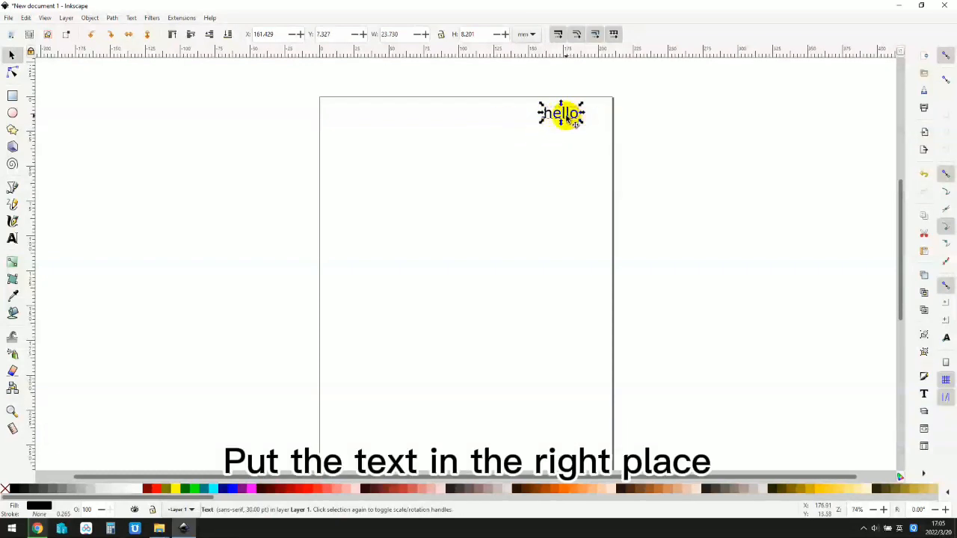
{"action": "left_click_drag", "start_coordinate": [560, 114], "coordinate": [517, 131]}
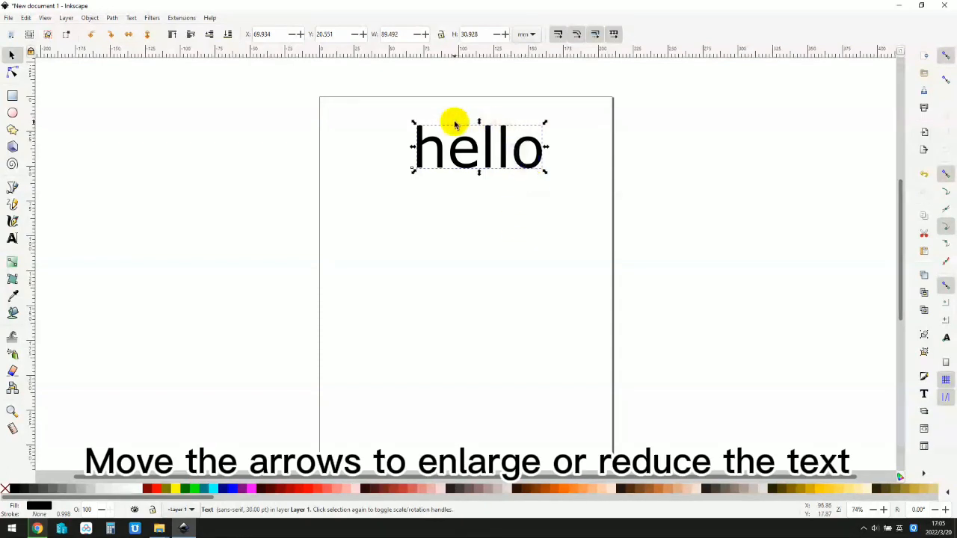
{"action": "mouse_move", "coordinate": [457, 184]}
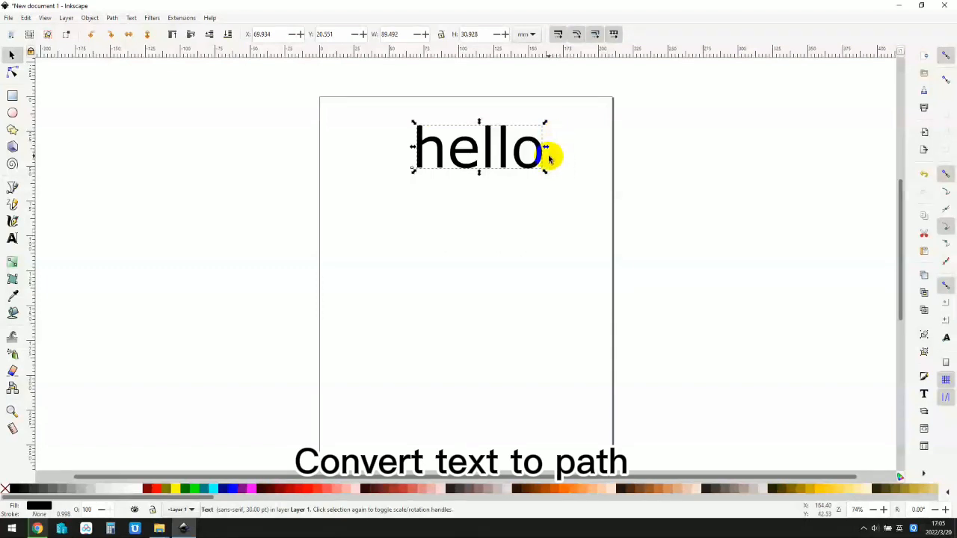
{"action": "mouse_move", "coordinate": [568, 143]}
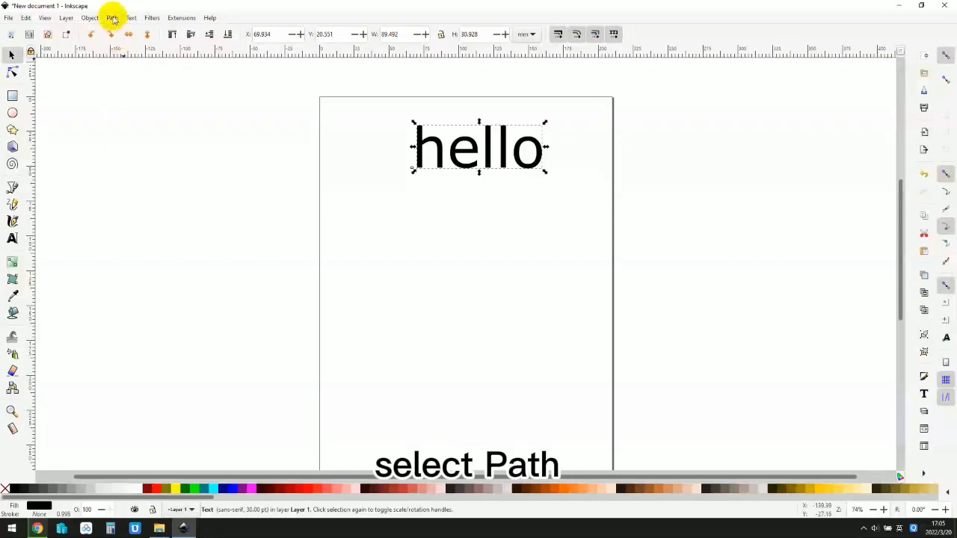
Convert the hello text to paths with Object to Path.
{"action": "left_click", "coordinate": [110, 18]}
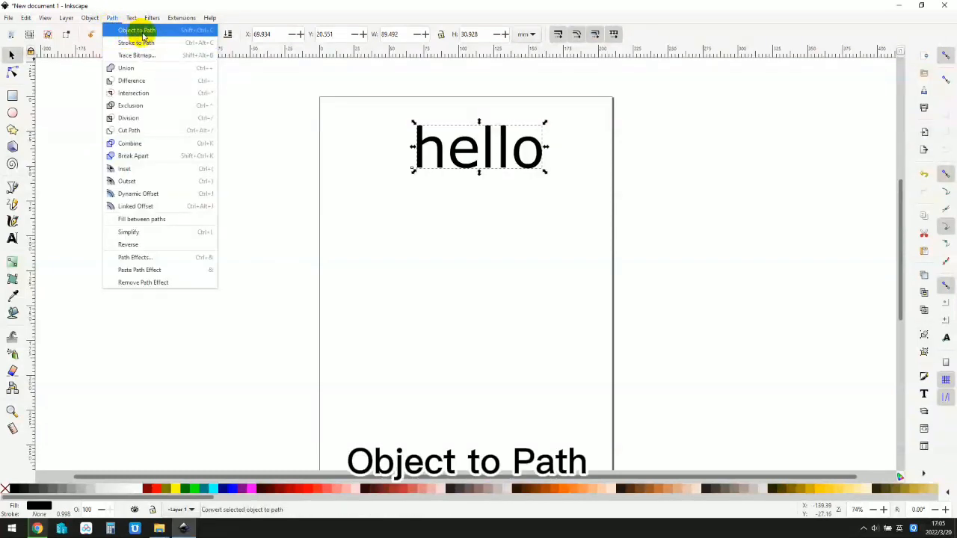
{"action": "left_click", "coordinate": [138, 30]}
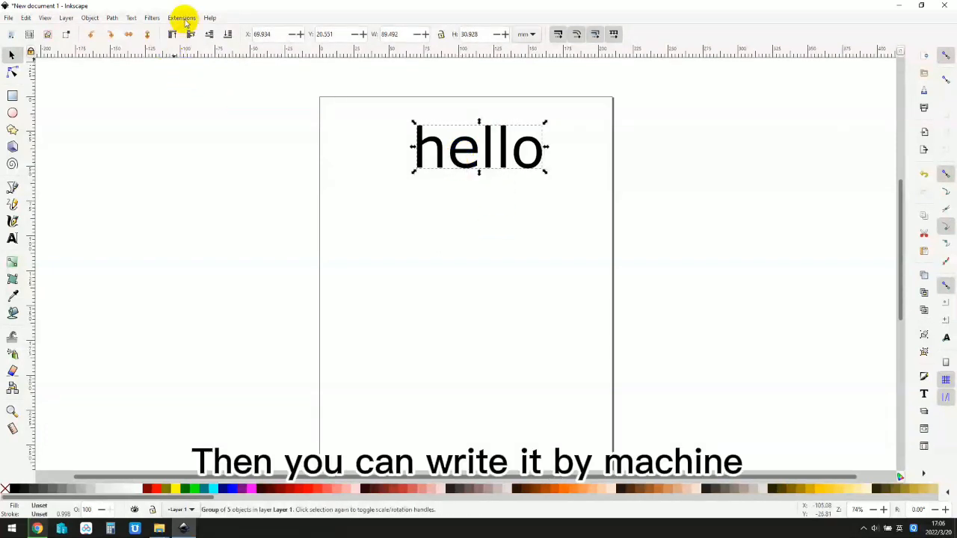
Reopen the iDraw 2.0 Control dialog and go to its Plot tab.
{"action": "left_click", "coordinate": [181, 18]}
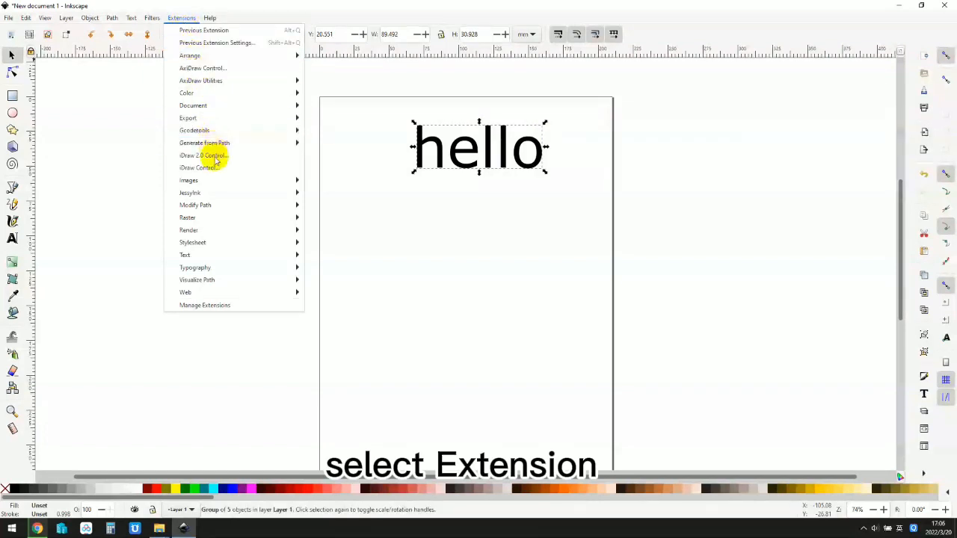
{"action": "left_click", "coordinate": [202, 154]}
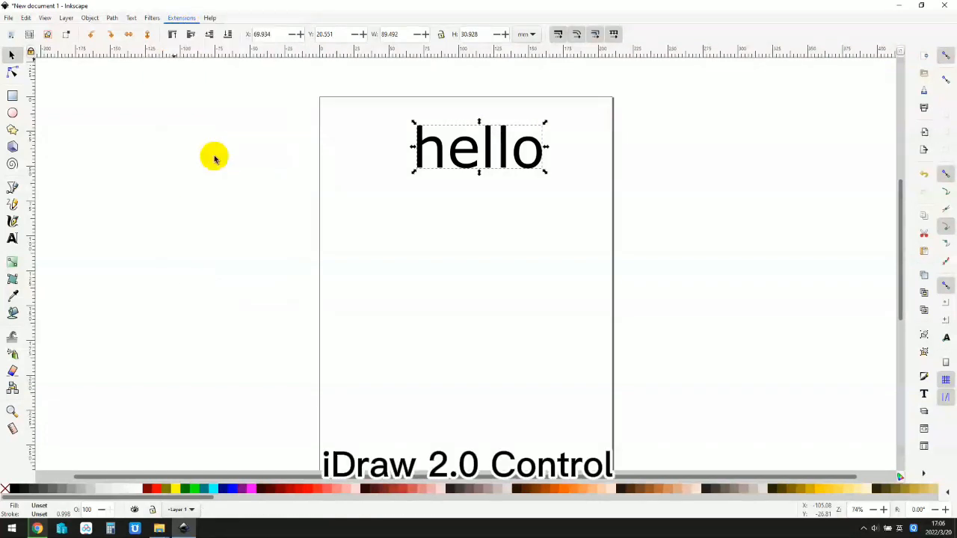
{"action": "left_click", "coordinate": [181, 18]}
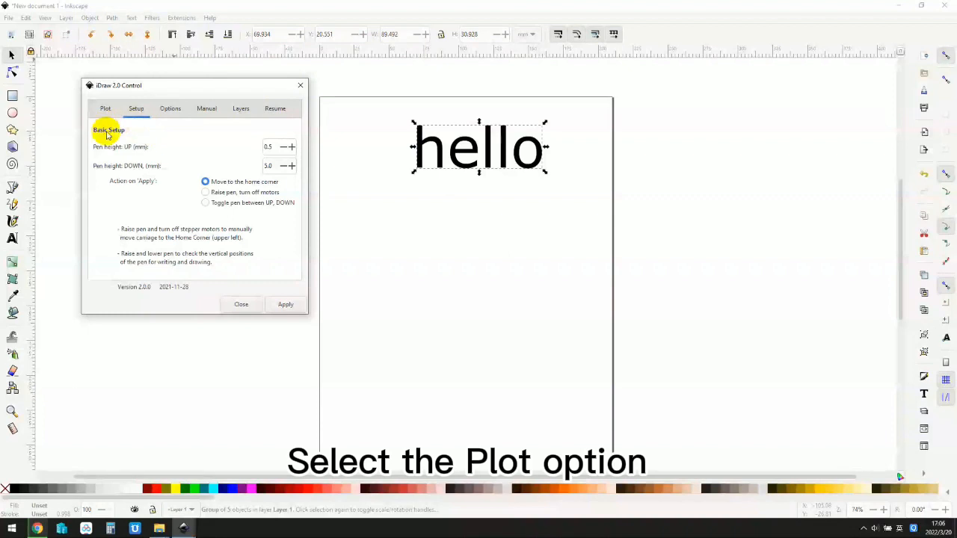
{"action": "left_click", "coordinate": [105, 108]}
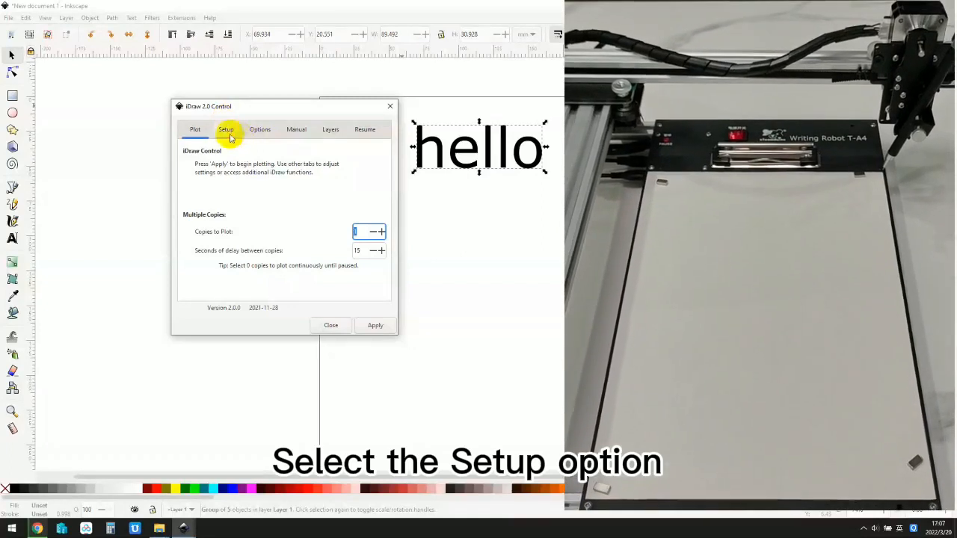
On the Setup tab, apply the pen up/down toggle a few times to test it.
{"action": "left_click", "coordinate": [226, 129]}
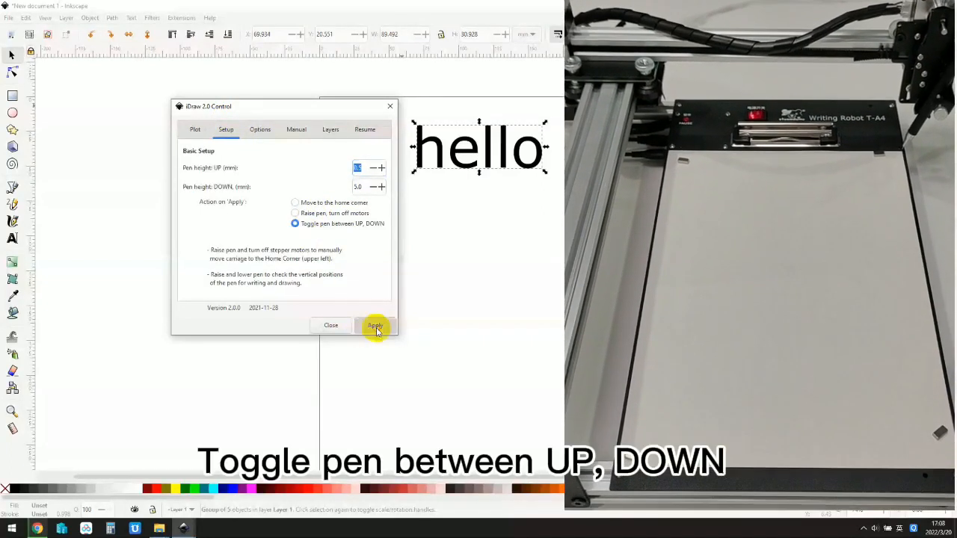
{"action": "left_click", "coordinate": [374, 326]}
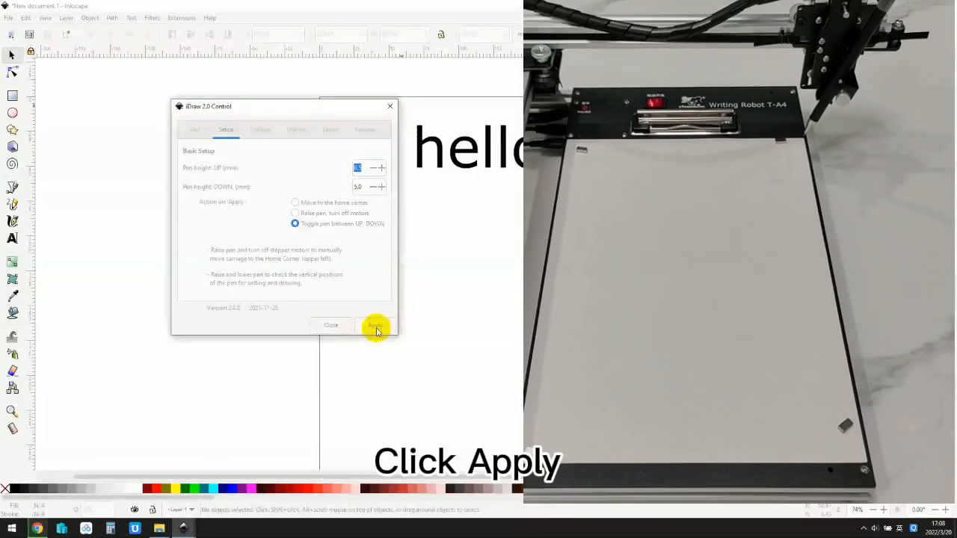
{"action": "left_click", "coordinate": [374, 326]}
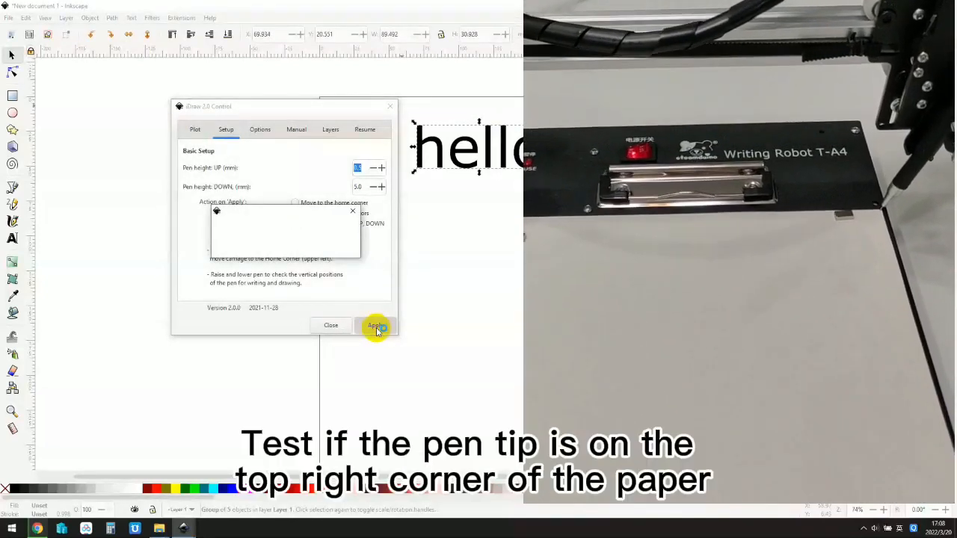
{"action": "left_click", "coordinate": [374, 326]}
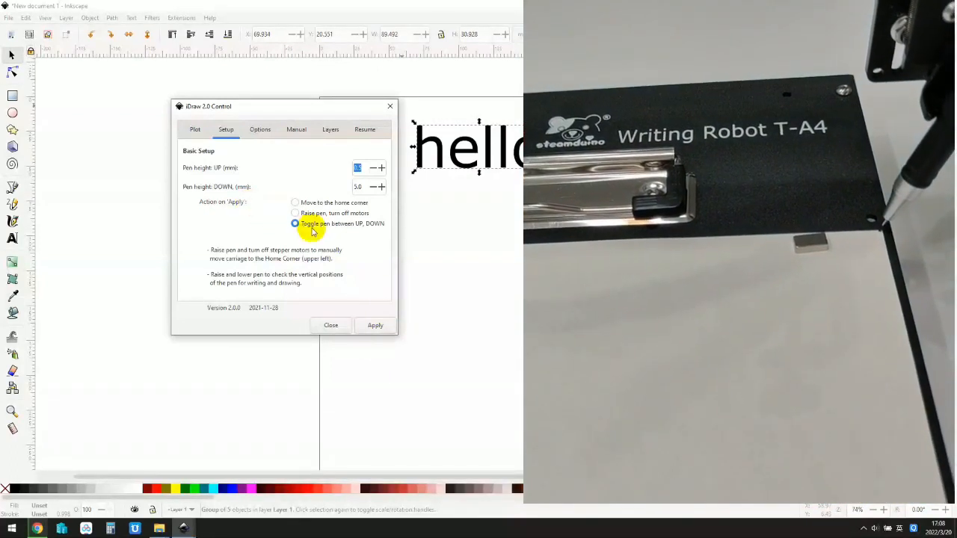
Return to the Plot tab and apply to plot the hello paths.
{"action": "left_click", "coordinate": [195, 129]}
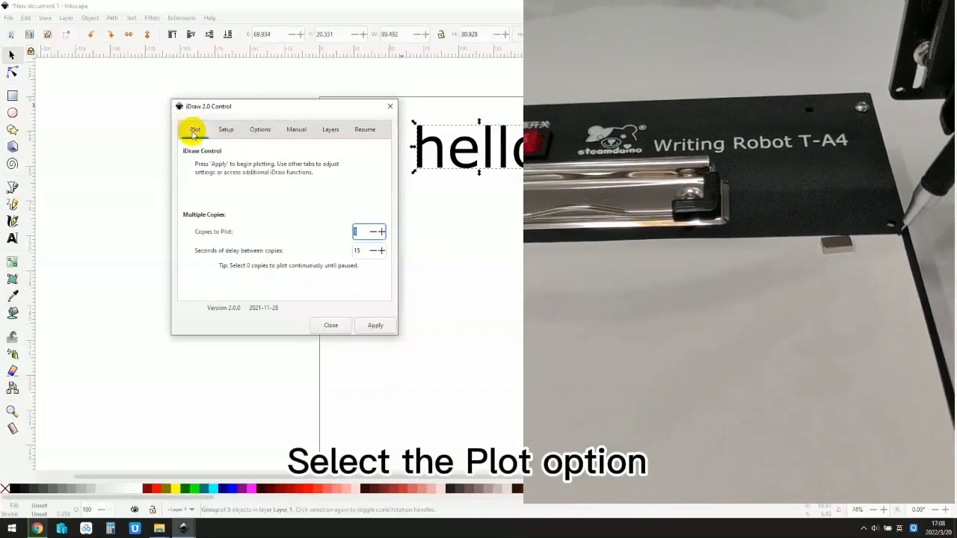
{"action": "left_click", "coordinate": [374, 326]}
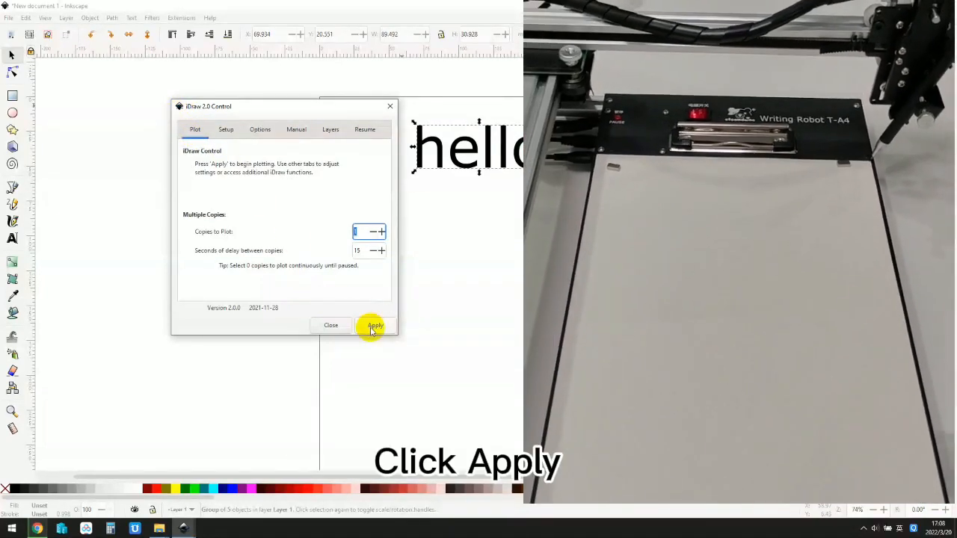